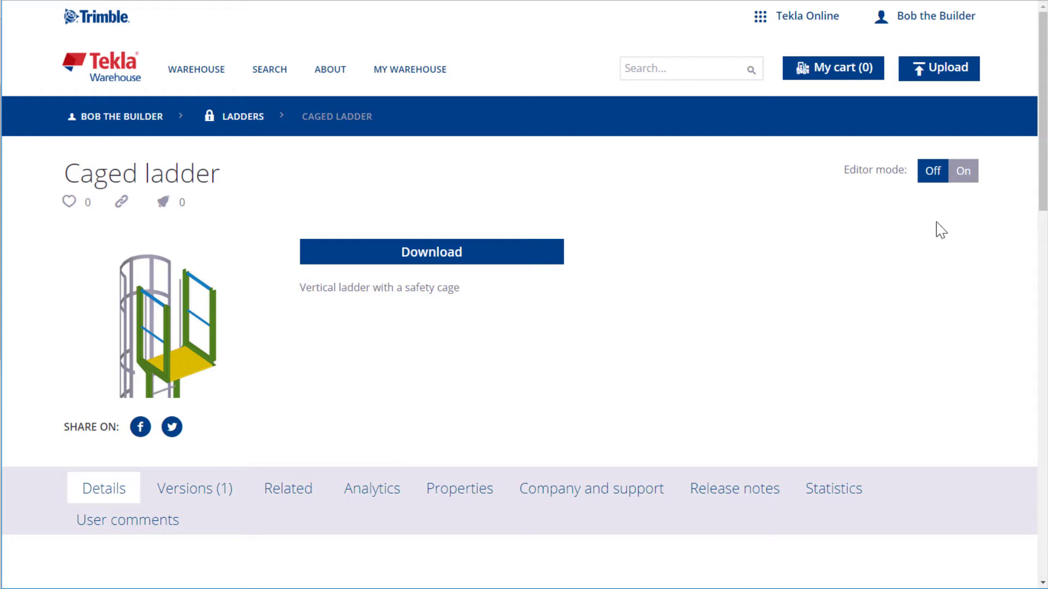
Step: Switch the Editor mode toggle to On for the Caged ladder page
{"action": "left_click", "coordinate": [962, 171]}
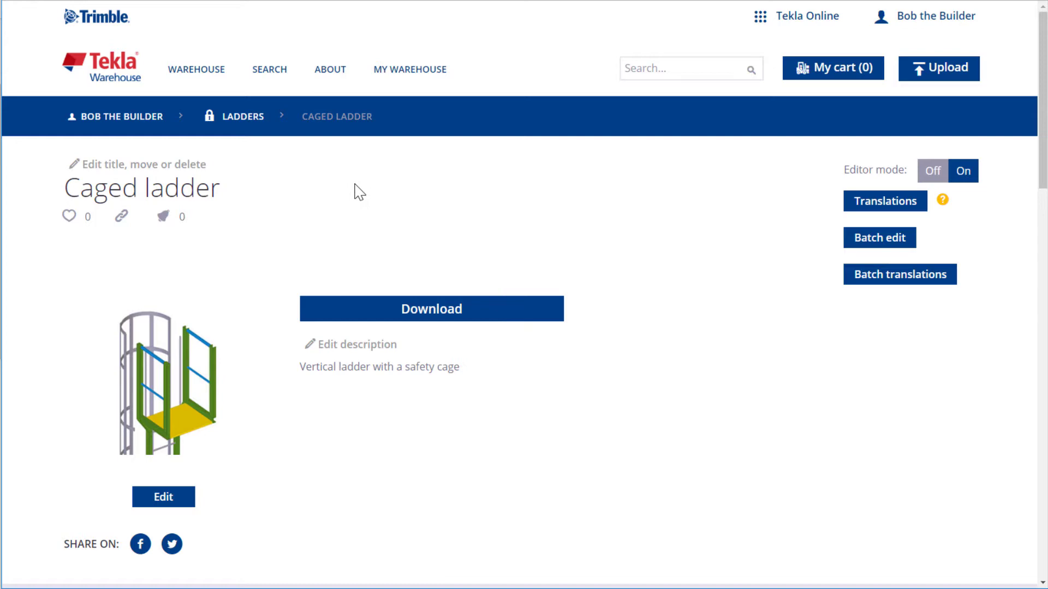
{"action": "mouse_move", "coordinate": [200, 164]}
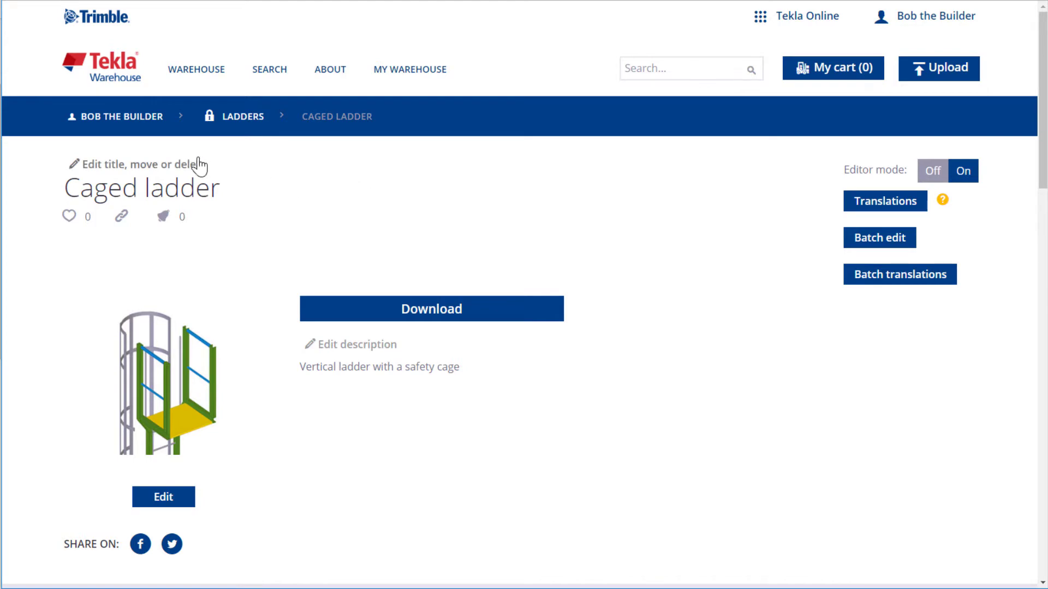
Step: Retitle the item 'Vertical caged ladder', saved as a minor update without notifying subscribers
{"action": "left_click", "coordinate": [137, 164]}
{"action": "type", "text": "Vertical caged ladder"}
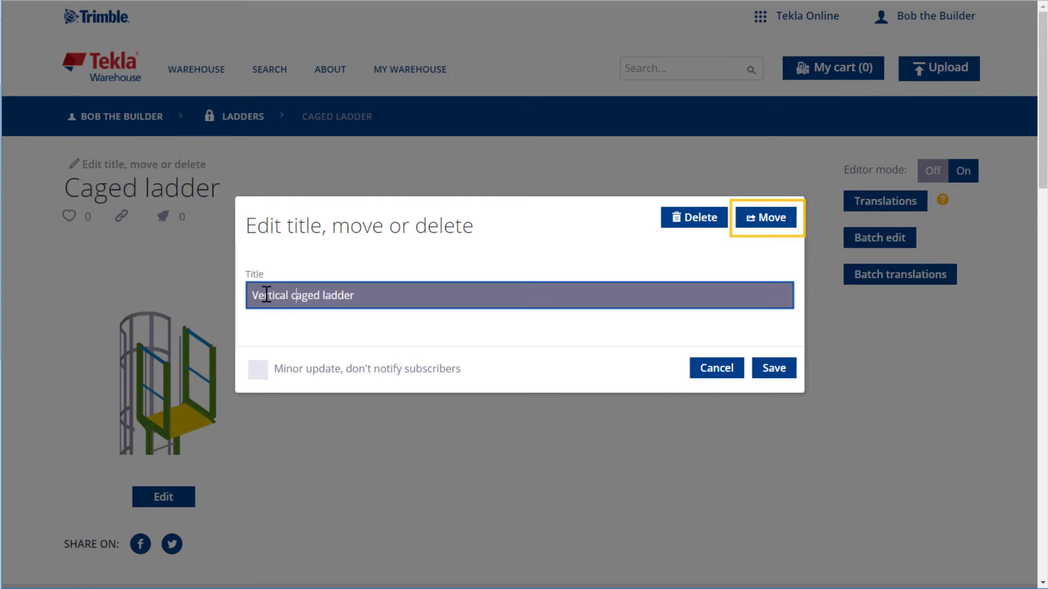
{"action": "mouse_move", "coordinate": [694, 218]}
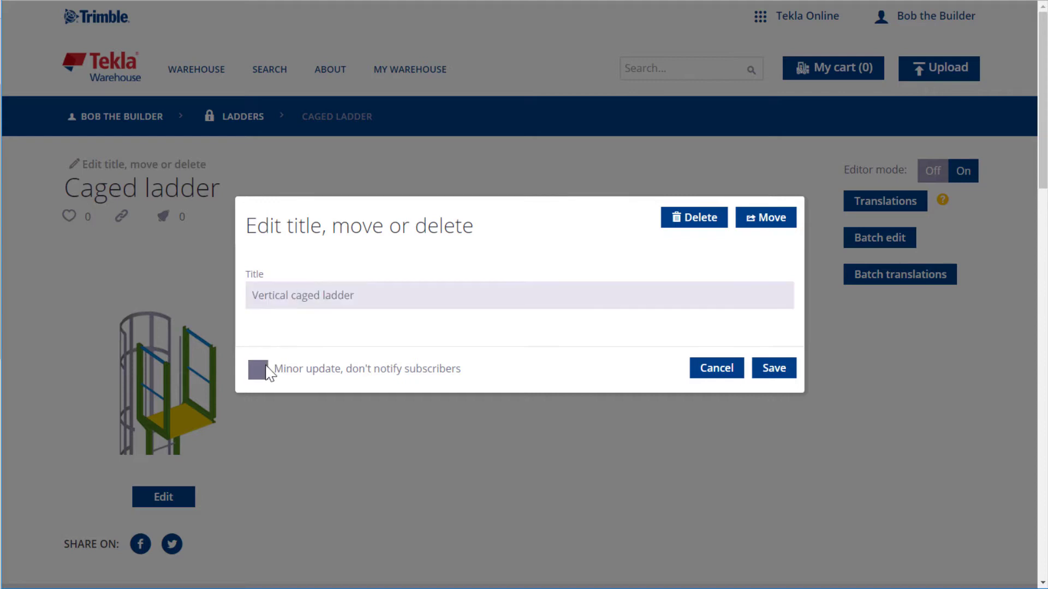
{"action": "left_click", "coordinate": [259, 369]}
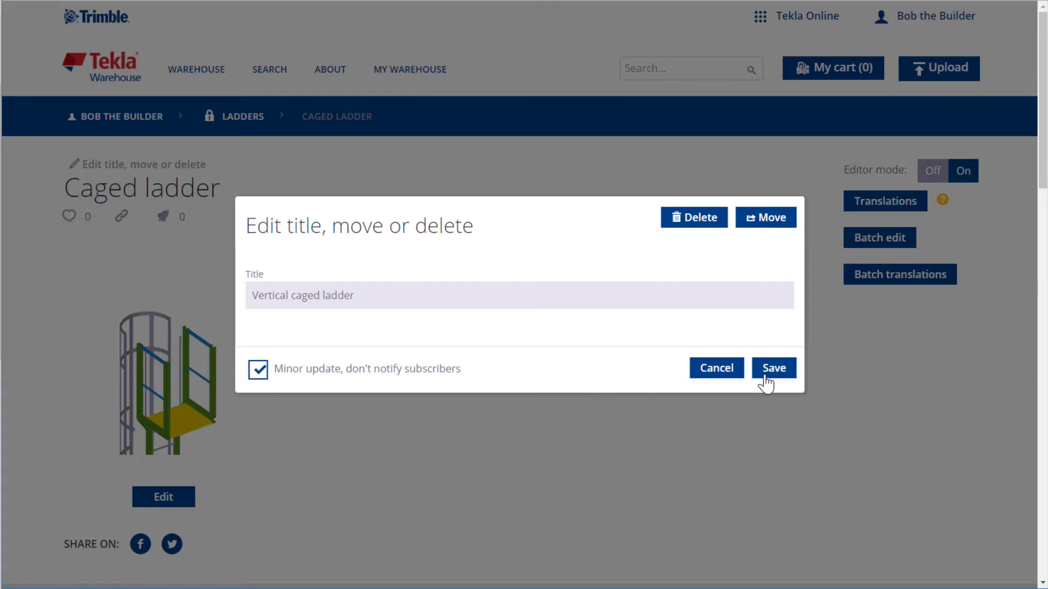
{"action": "left_click", "coordinate": [772, 367]}
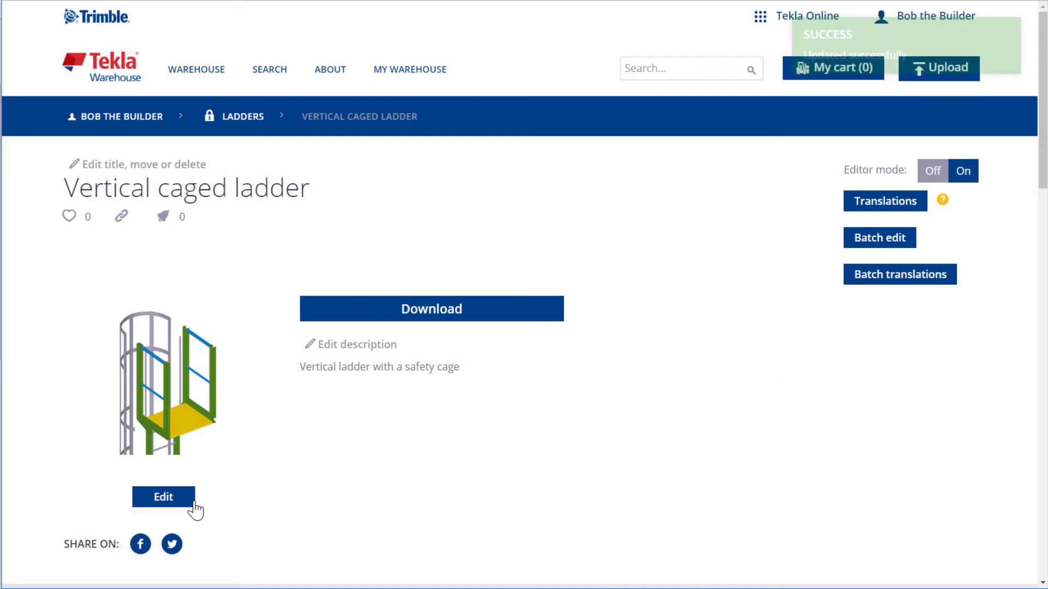
Step: Add a new Image media item to the thumbnails and open the file picker
{"action": "left_click", "coordinate": [163, 497]}
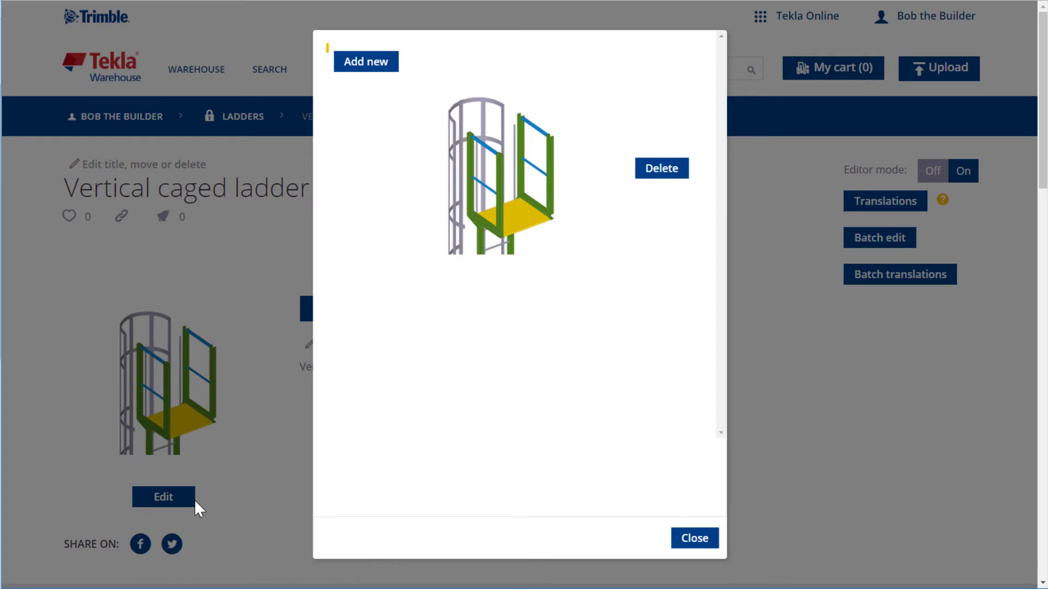
{"action": "left_click", "coordinate": [365, 62]}
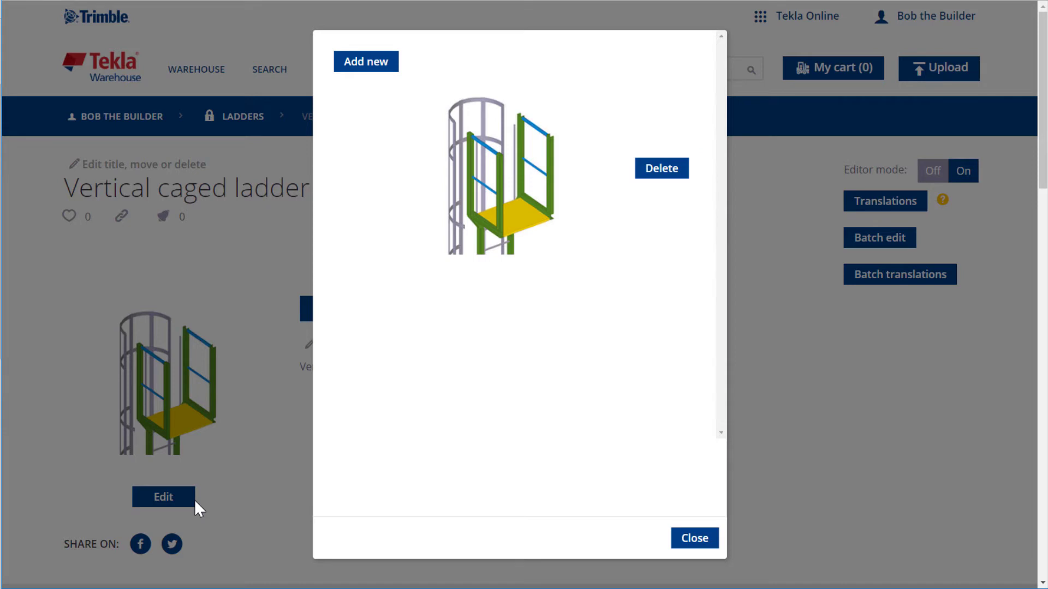
{"action": "mouse_move", "coordinate": [232, 494]}
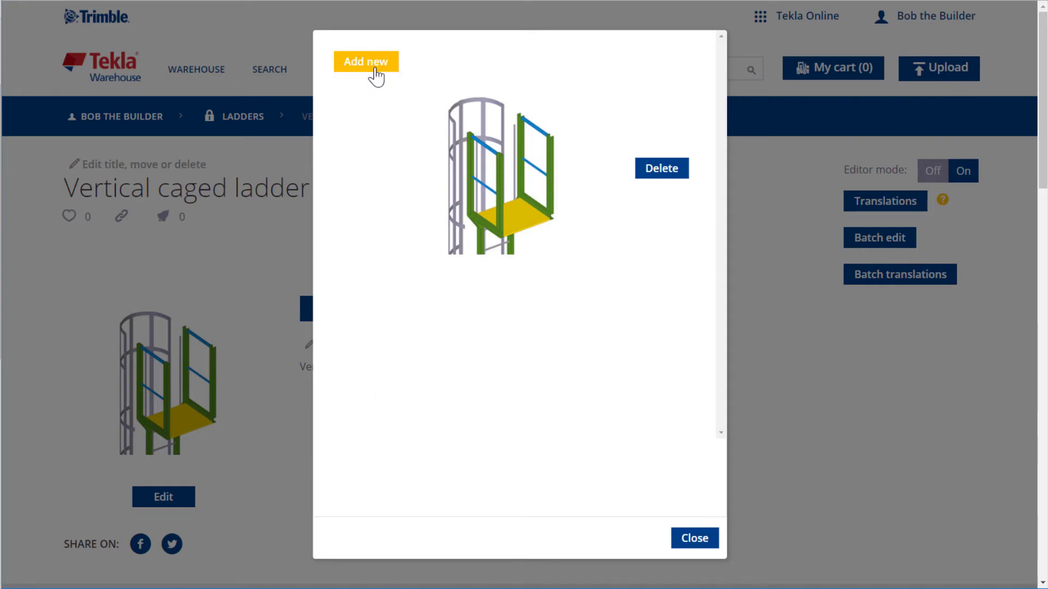
{"action": "left_click", "coordinate": [366, 60]}
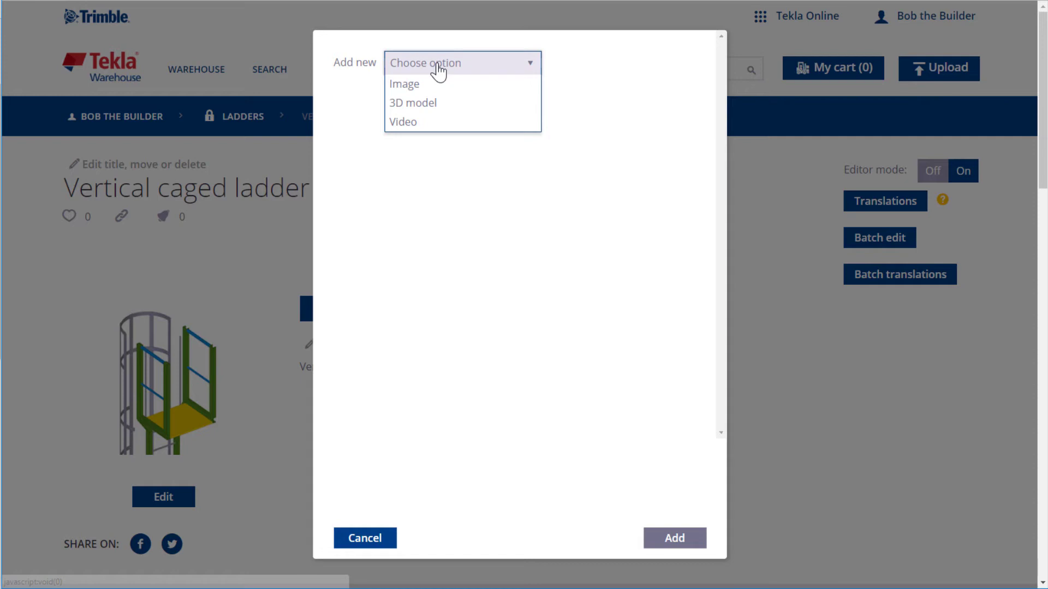
{"action": "mouse_move", "coordinate": [452, 82]}
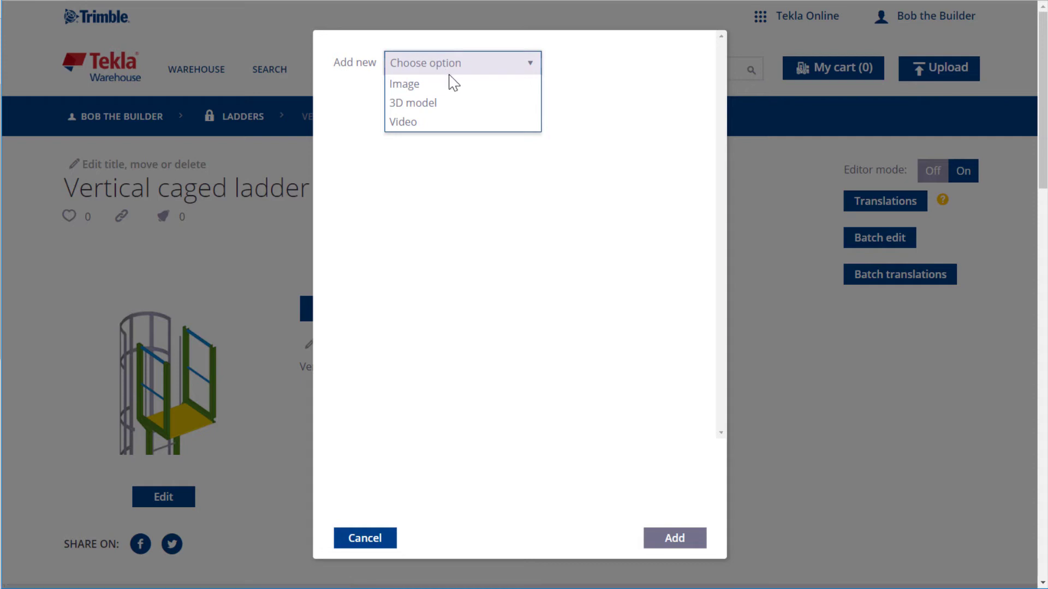
{"action": "left_click", "coordinate": [403, 83]}
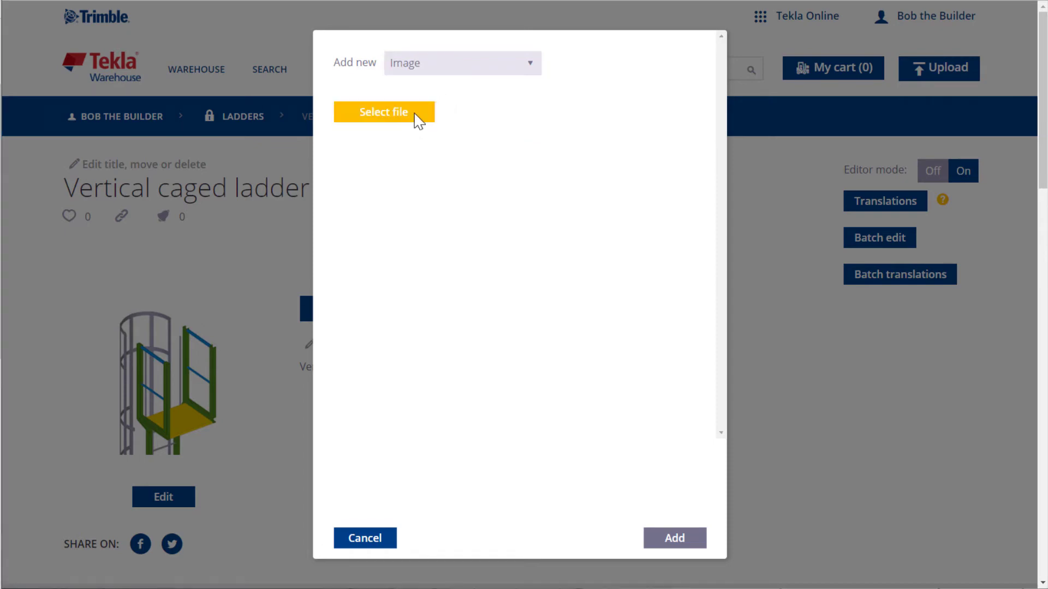
{"action": "left_click", "coordinate": [384, 111]}
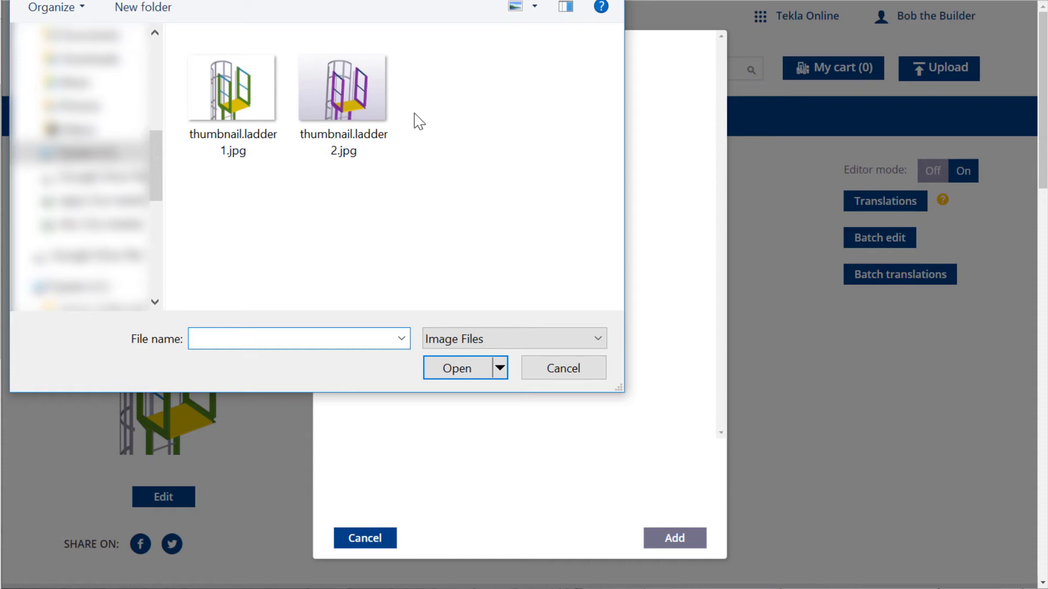
Step: Upload thumbnail.ladder2.jpg, the purple ladder image, as a second thumbnail
{"action": "left_click", "coordinate": [343, 87]}
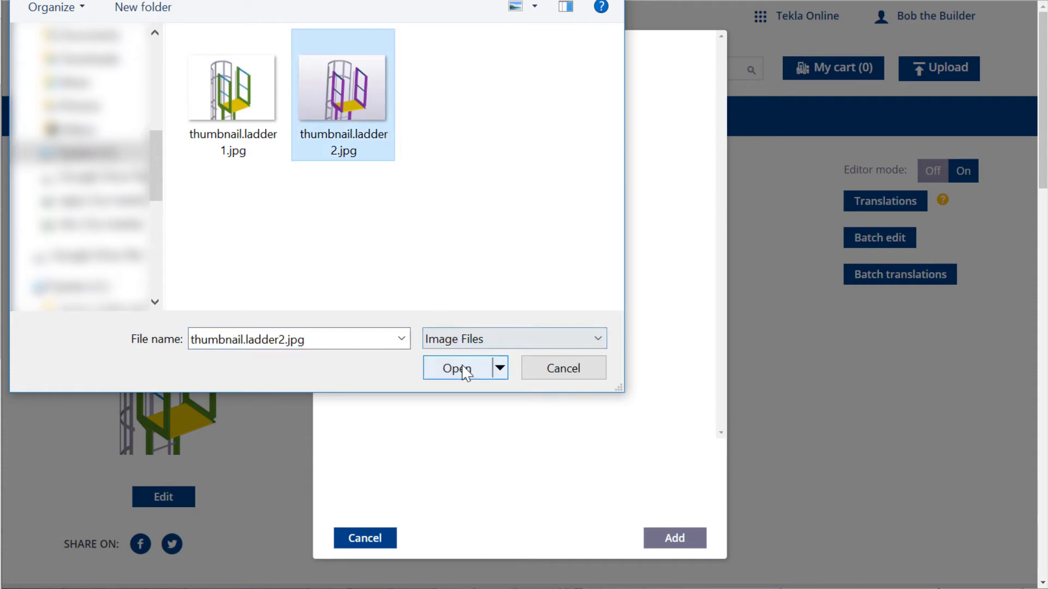
{"action": "left_click", "coordinate": [455, 368]}
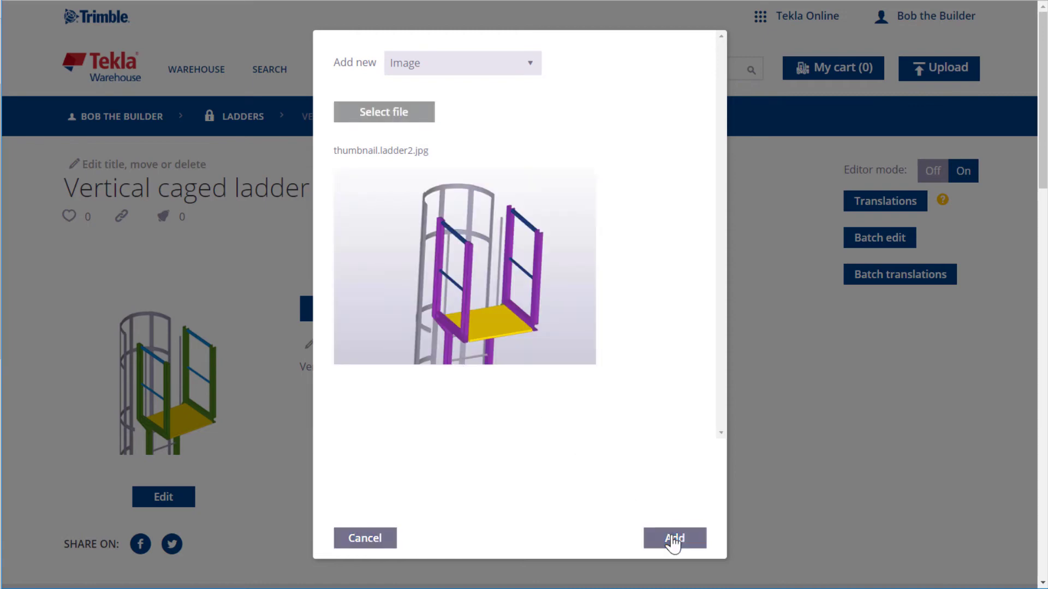
{"action": "left_click", "coordinate": [673, 538]}
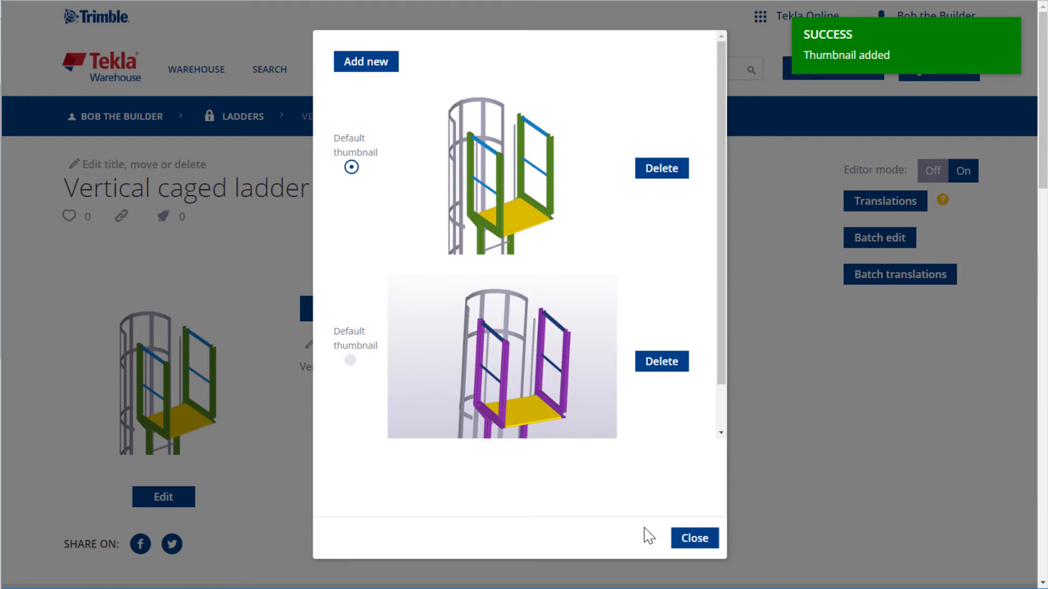
Step: Make the purple ladder the default thumbnail, delete the green one, and close the manager
{"action": "left_click", "coordinate": [350, 360]}
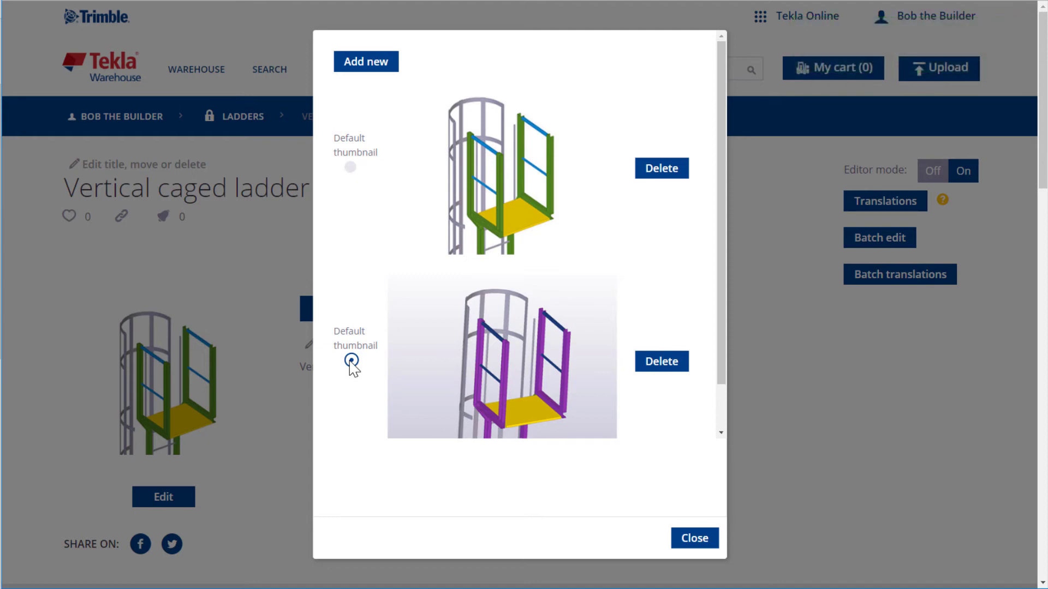
{"action": "left_click", "coordinate": [350, 359]}
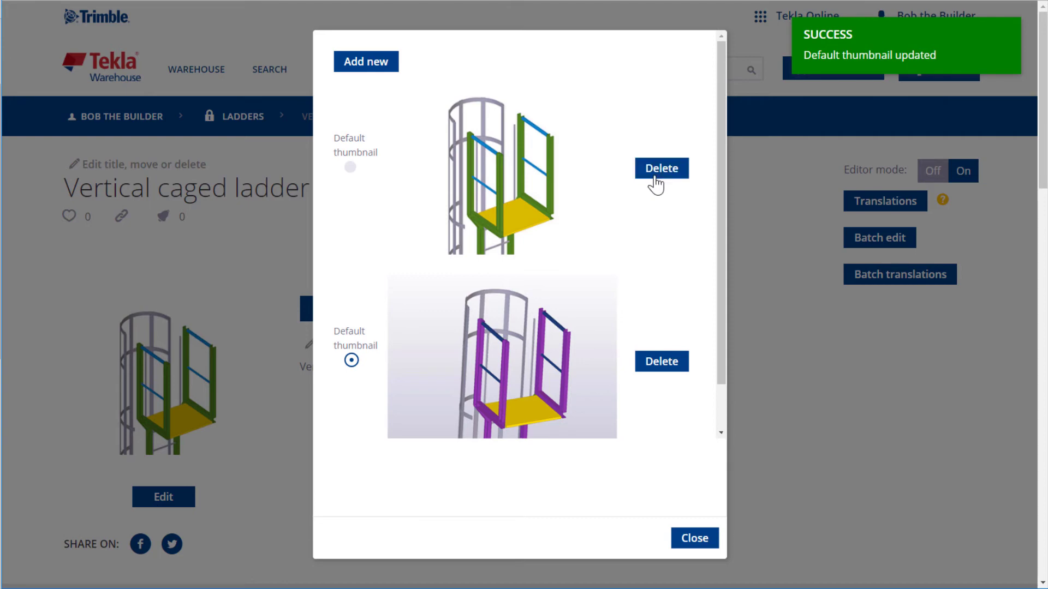
{"action": "left_click", "coordinate": [660, 168]}
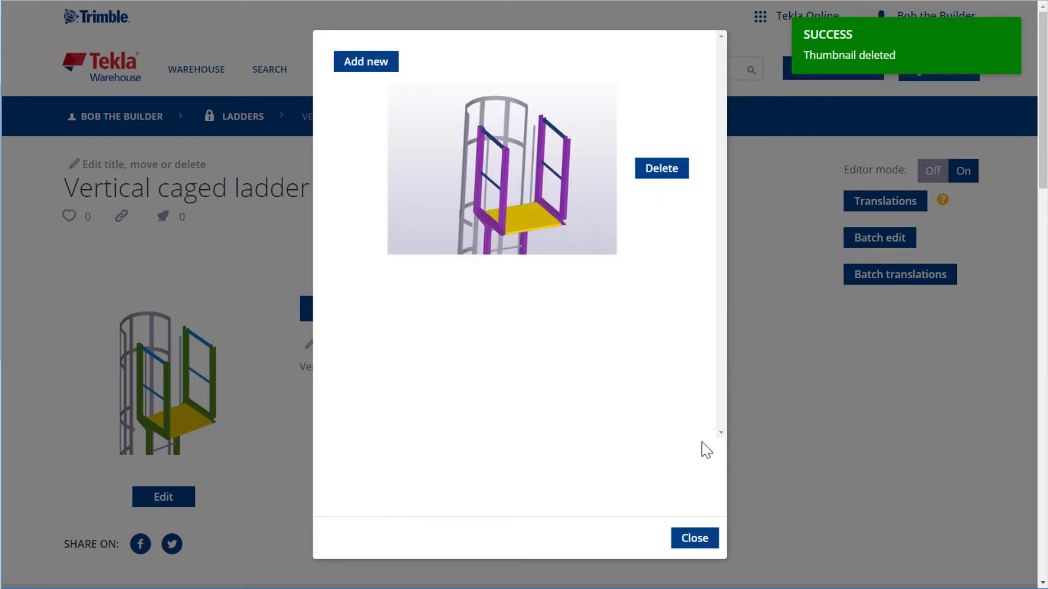
{"action": "left_click", "coordinate": [694, 538]}
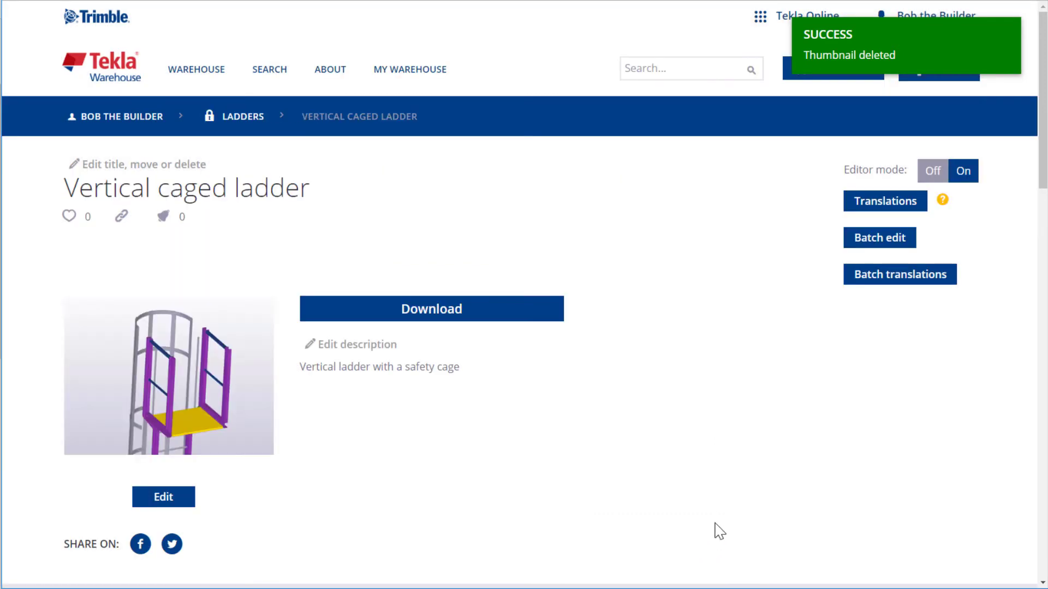
{"action": "scroll", "scroll_direction": "down", "scroll_amount": 3}
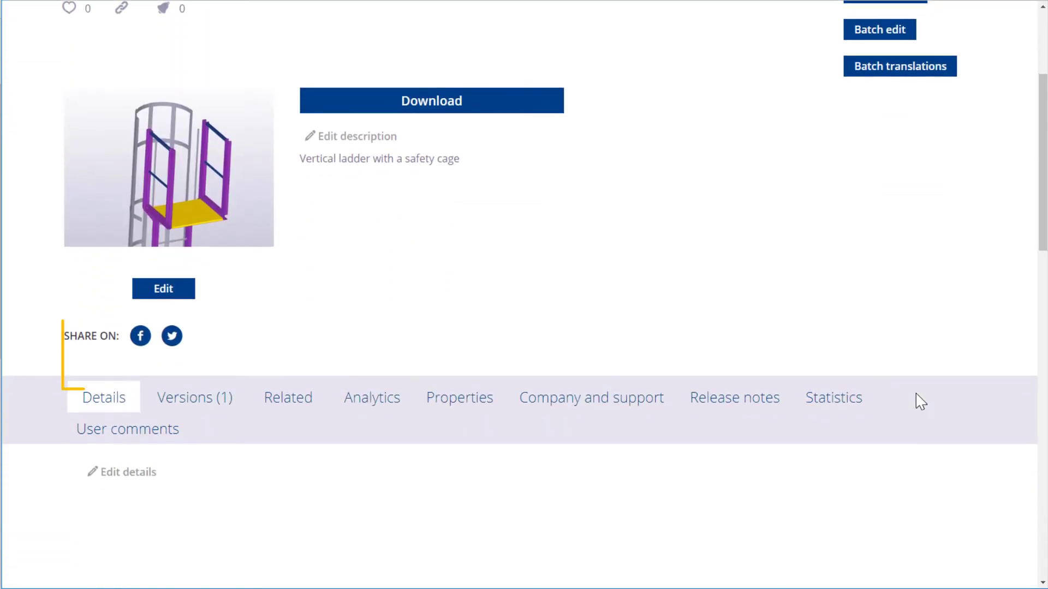
Step: Show the Versions (1) tab listing version 1 of the item
{"action": "scroll", "scroll_direction": "down", "scroll_amount": 3}
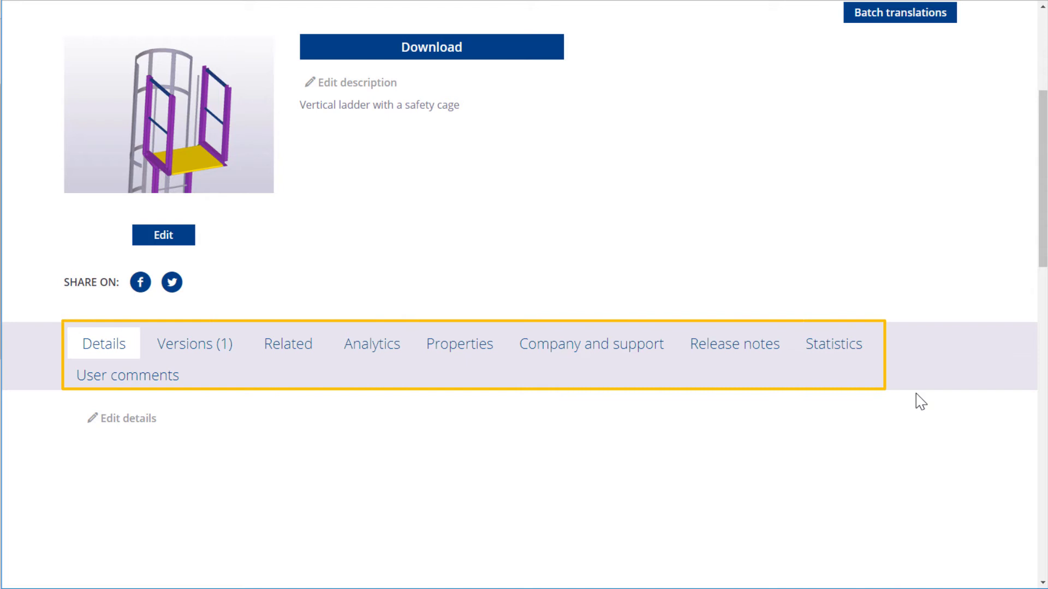
{"action": "mouse_move", "coordinate": [476, 455]}
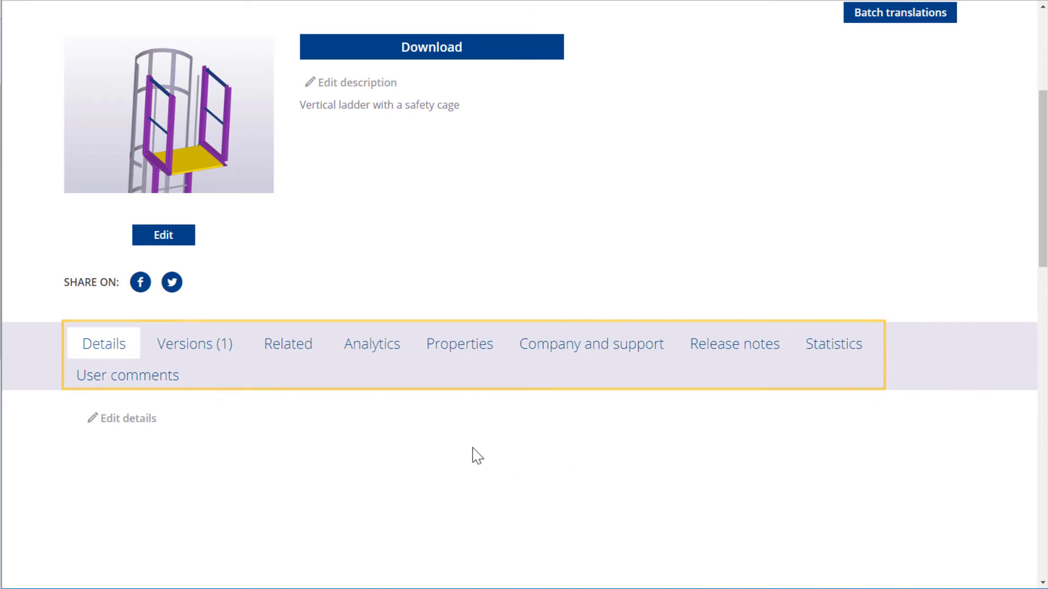
{"action": "left_click", "coordinate": [194, 345]}
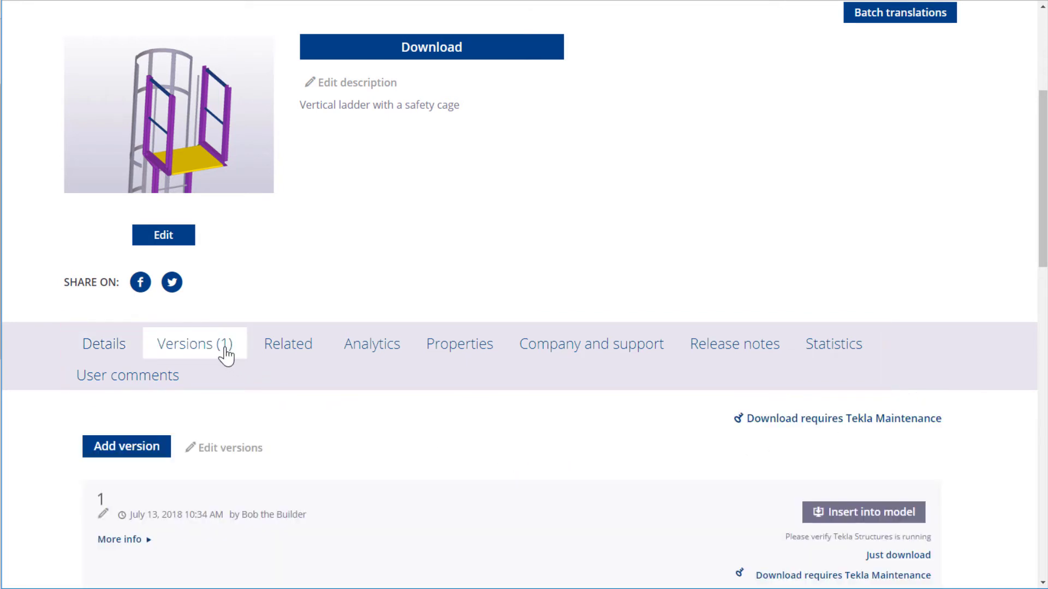
{"action": "scroll", "scroll_direction": "down", "scroll_amount": 3}
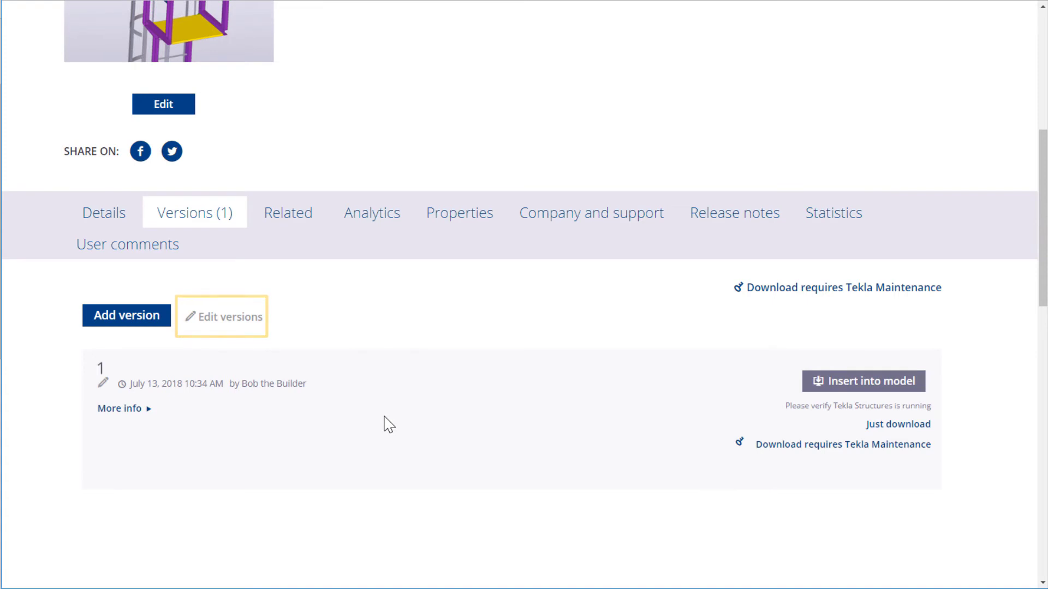
{"action": "mouse_move", "coordinate": [221, 316]}
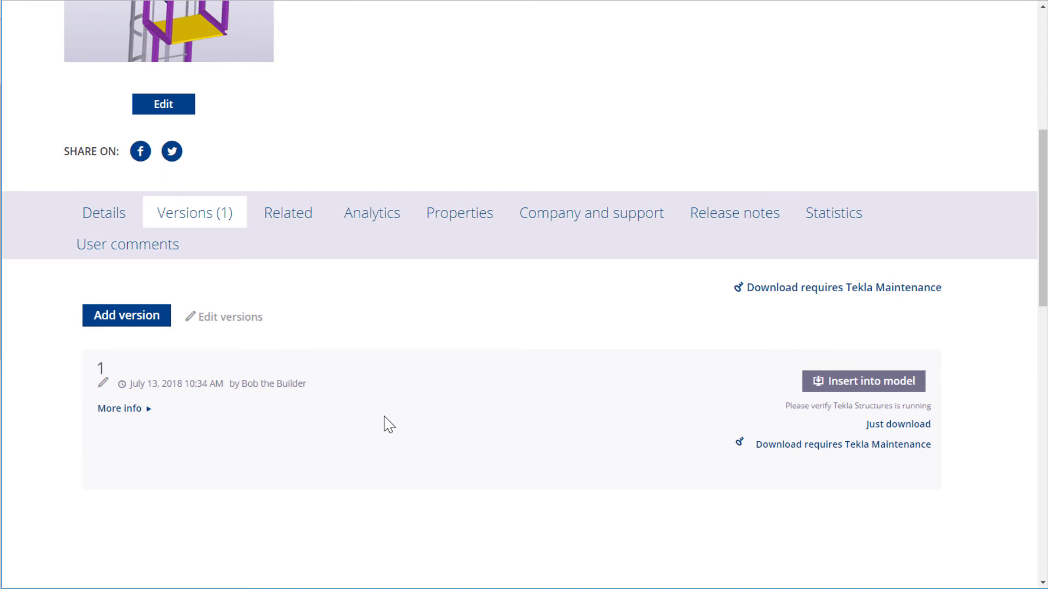
{"action": "mouse_move", "coordinate": [468, 257]}
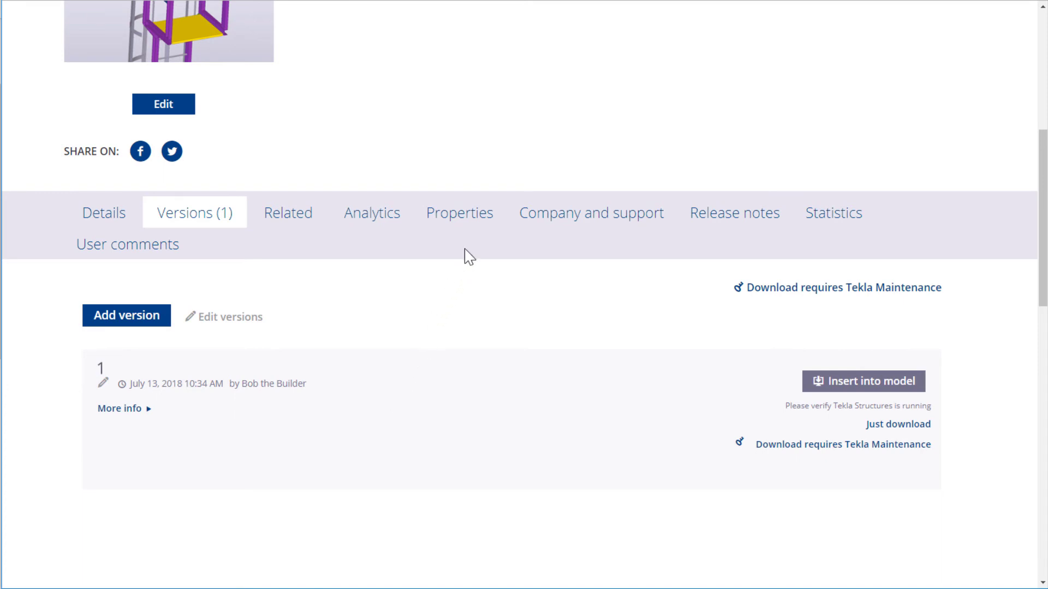
Step: Open Edit search criteria from the item's Properties tab
{"action": "left_click", "coordinate": [459, 213]}
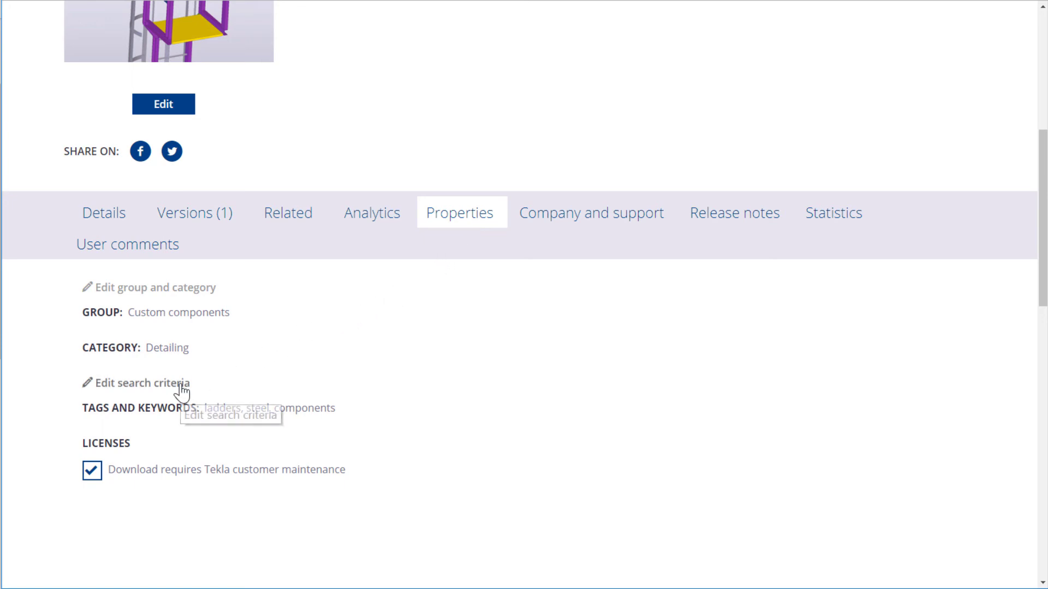
{"action": "left_click", "coordinate": [142, 383]}
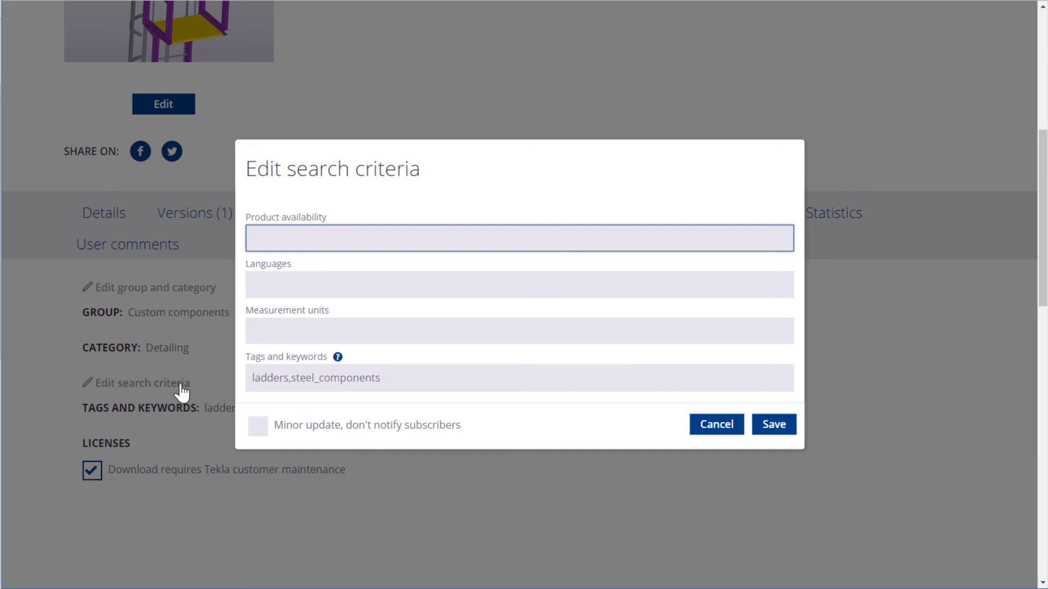
Step: Append ',detailing' to the tags and save as a minor update without notifications
{"action": "left_click", "coordinate": [519, 238]}
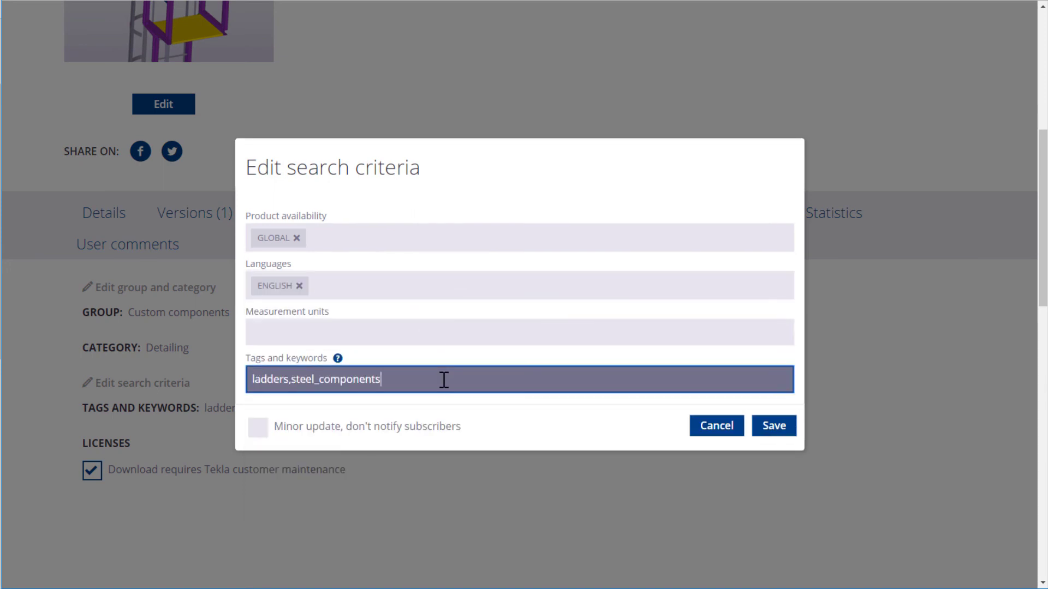
{"action": "type", "text": ",detailing"}
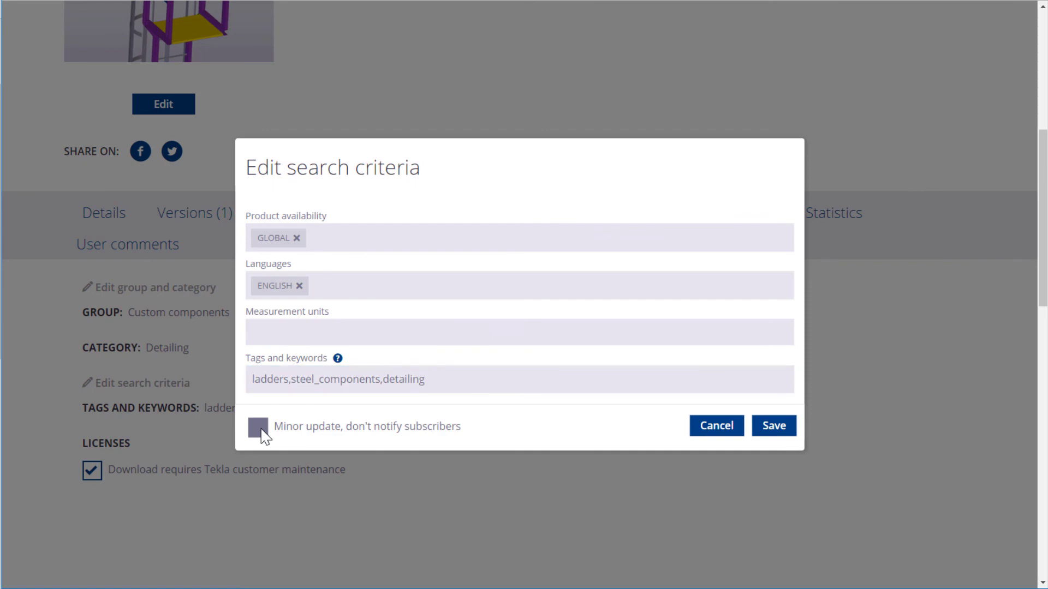
{"action": "left_click", "coordinate": [256, 426]}
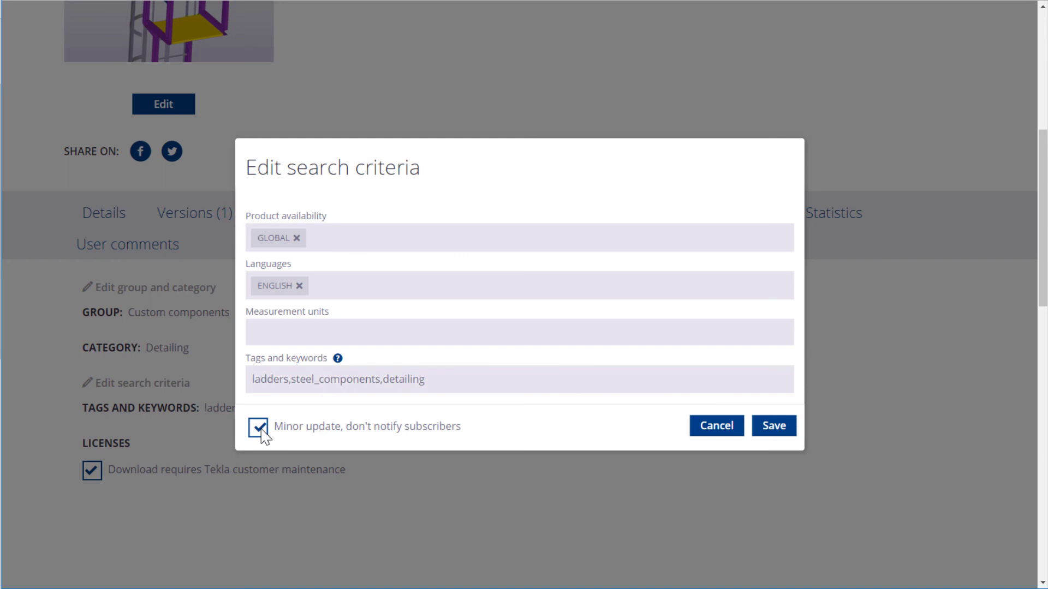
{"action": "mouse_move", "coordinate": [387, 455]}
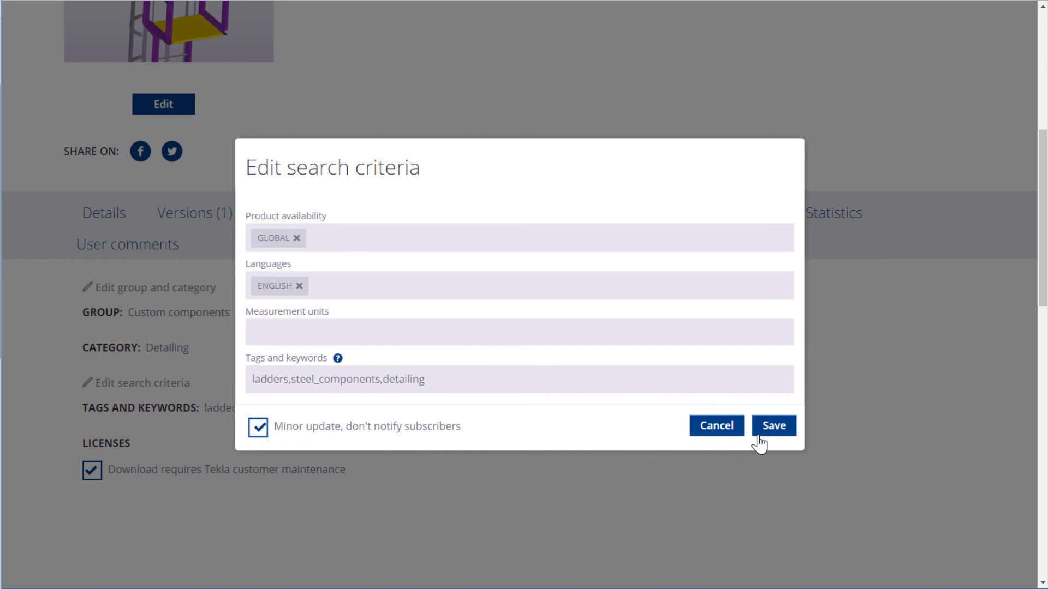
{"action": "left_click", "coordinate": [773, 425]}
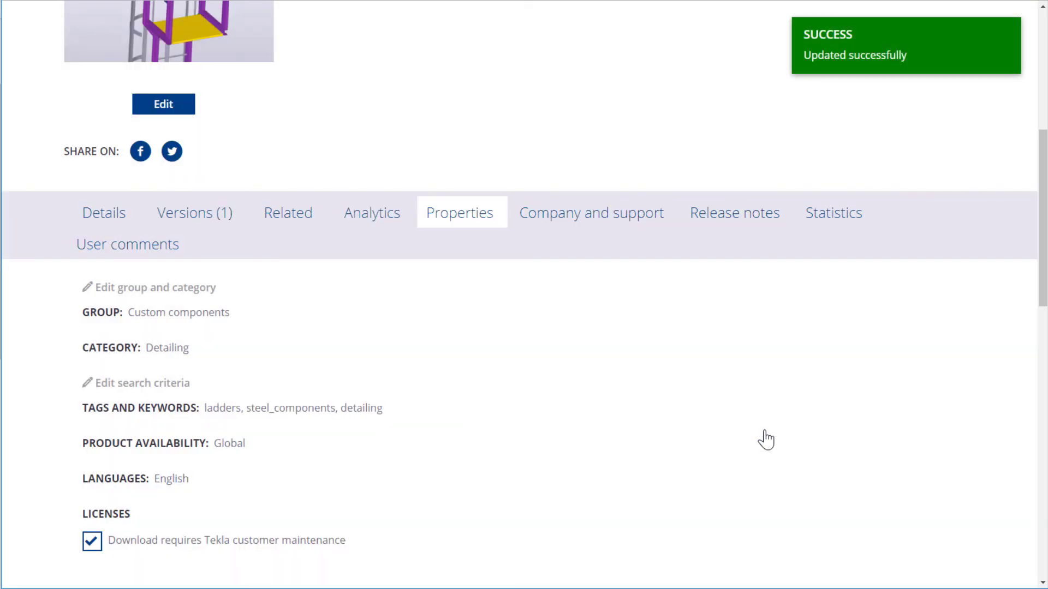